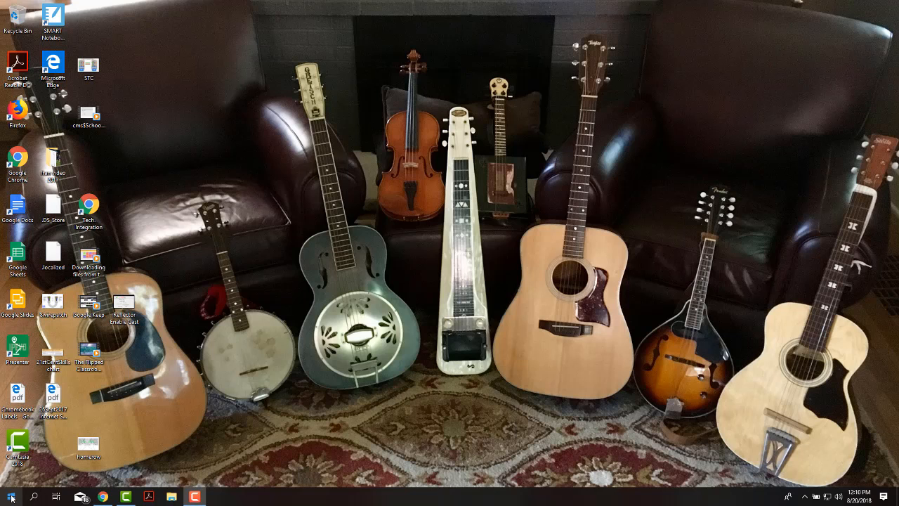
- Show the installed apps list in the Start menu and scroll to Calculator
left_click(10, 498)
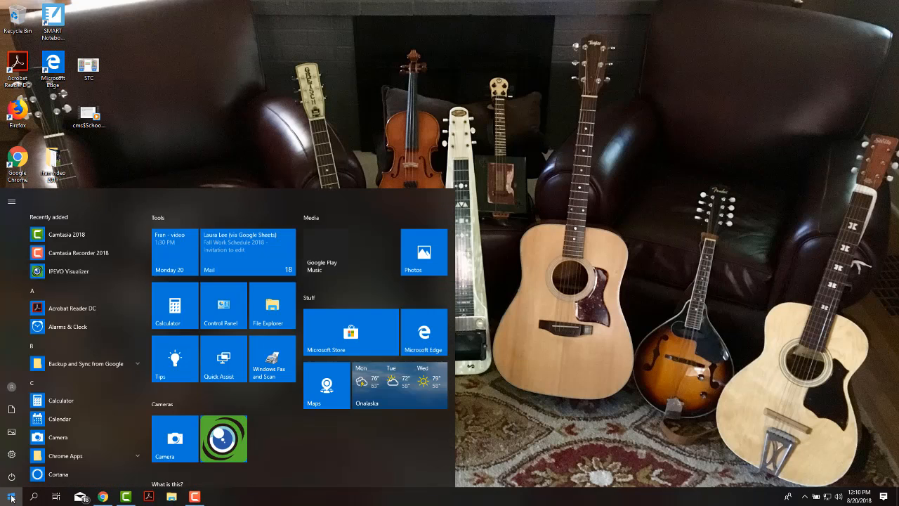
scroll("down", 3)
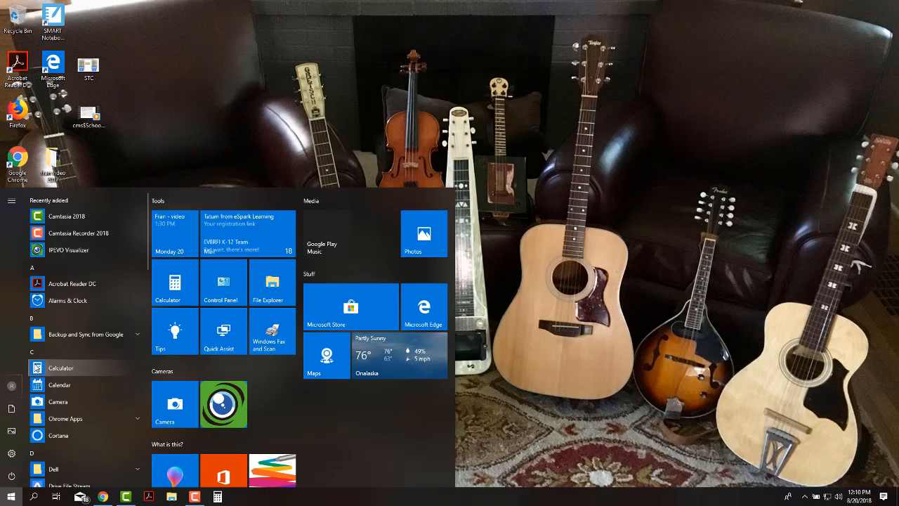
mouse_move(58, 402)
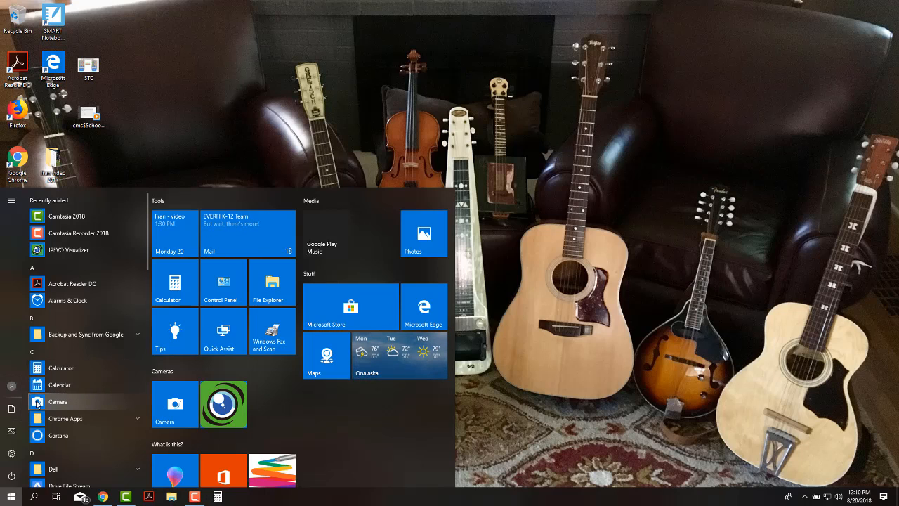
- Unpin Calculator from the taskbar via its context menu and return to the Start apps list
right_click(58, 401)
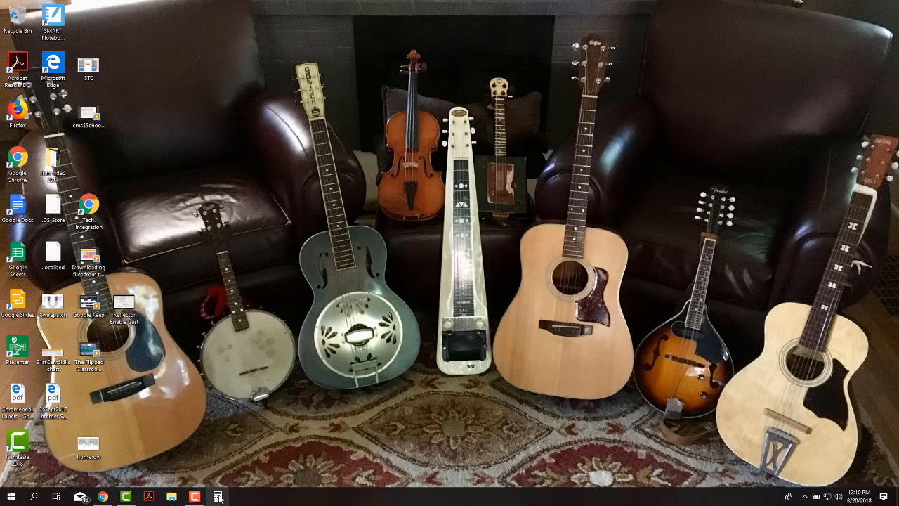
right_click(217, 496)
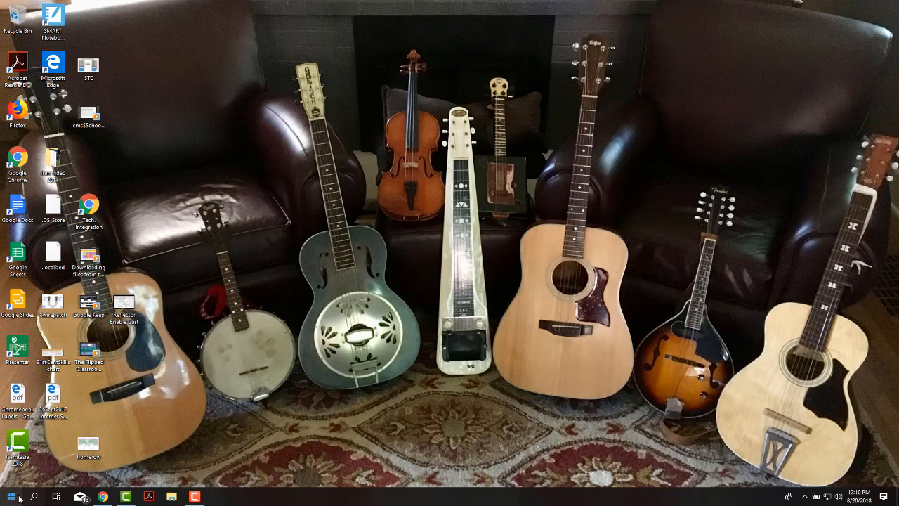
left_click(8, 496)
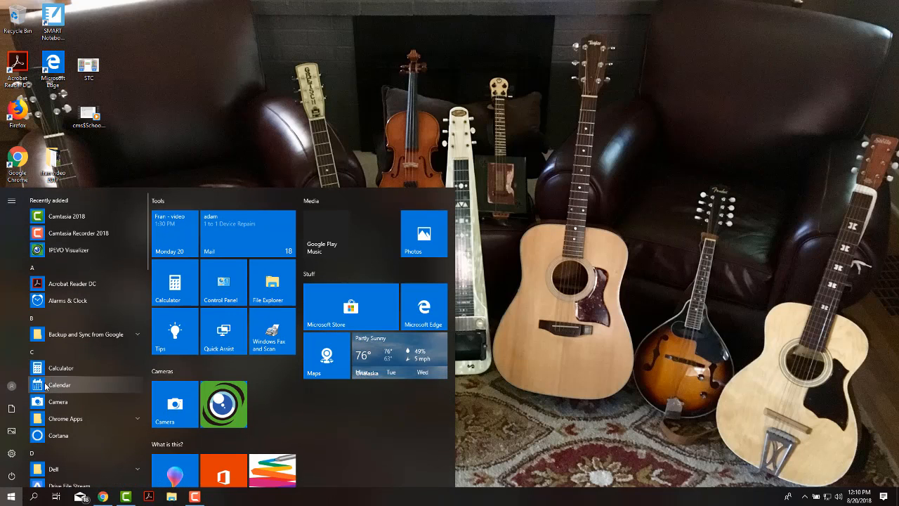